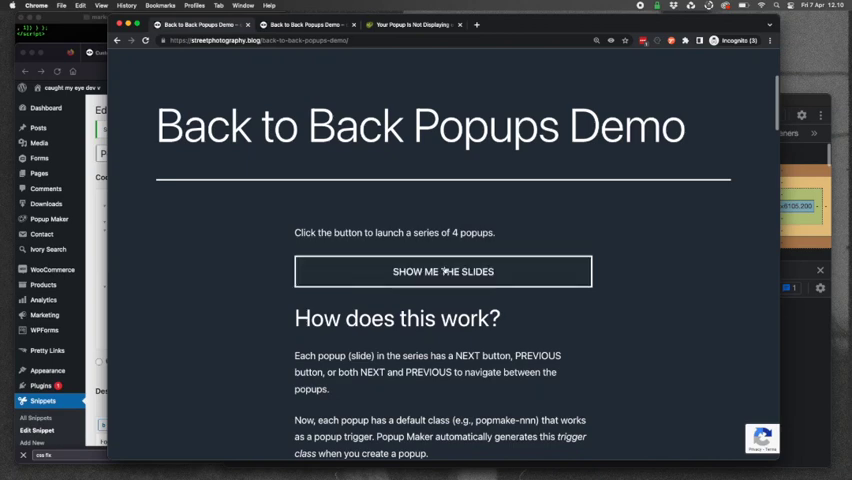
- Launch the slide series, advance twice with NEXT, then go PREVIOUS back to slide one
click(442, 271)
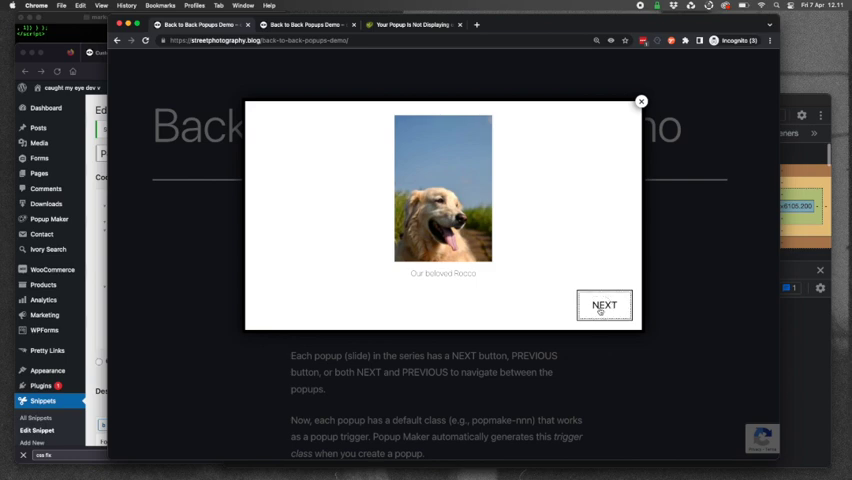
click(604, 305)
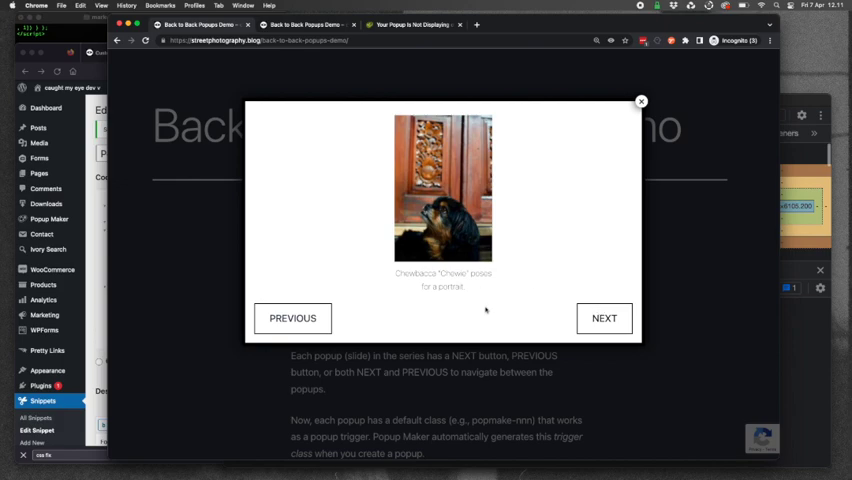
click(603, 317)
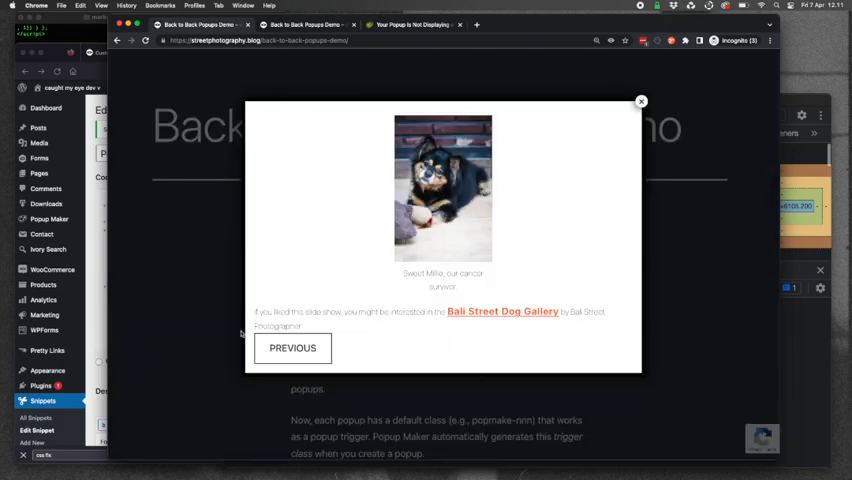
click(292, 348)
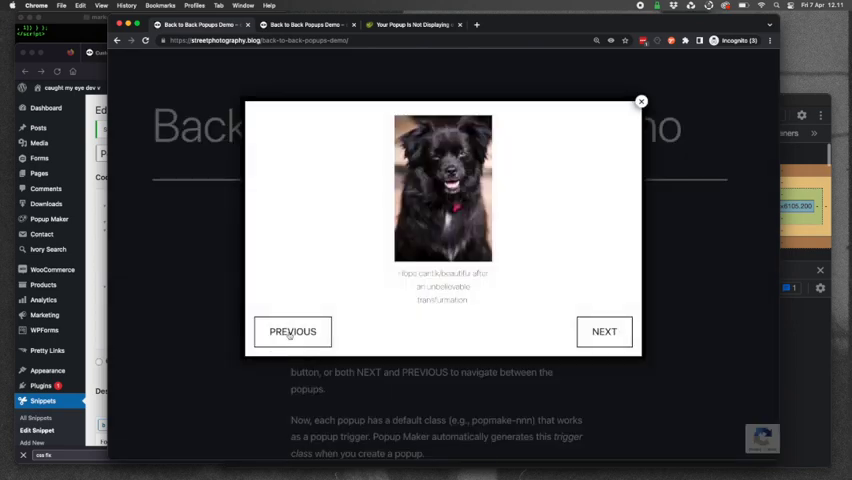
click(292, 331)
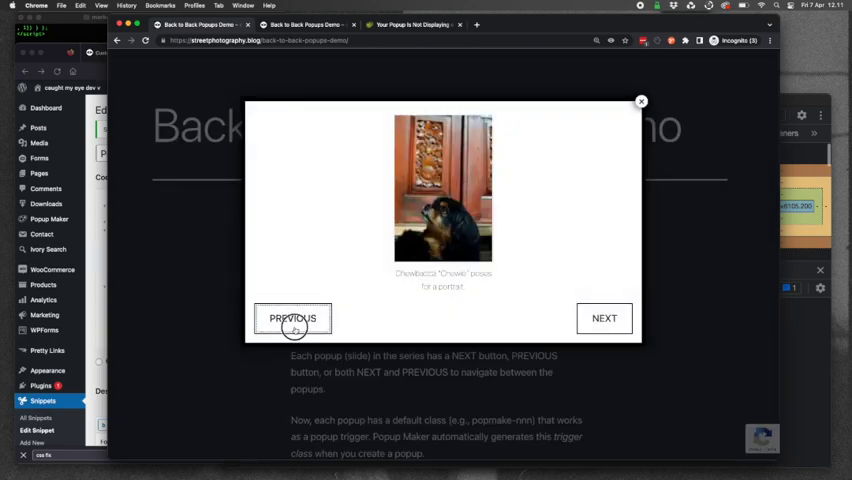
click(292, 318)
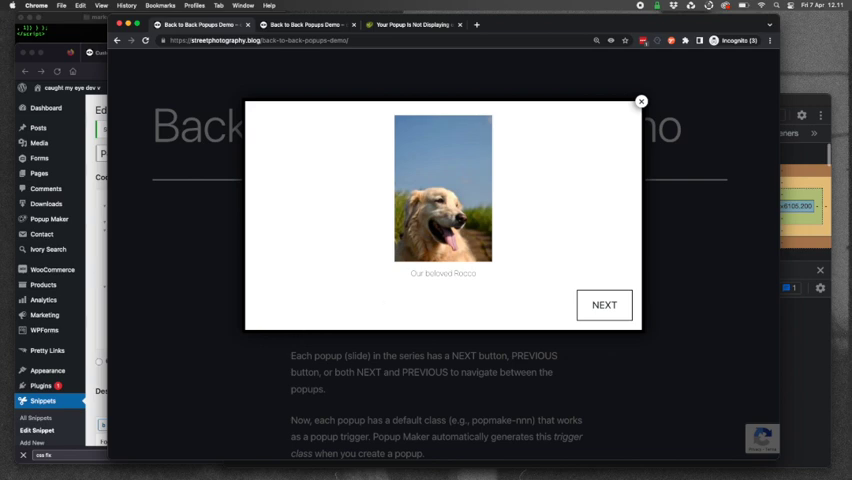
- Close the slide popup and try launching the slide series again
click(640, 101)
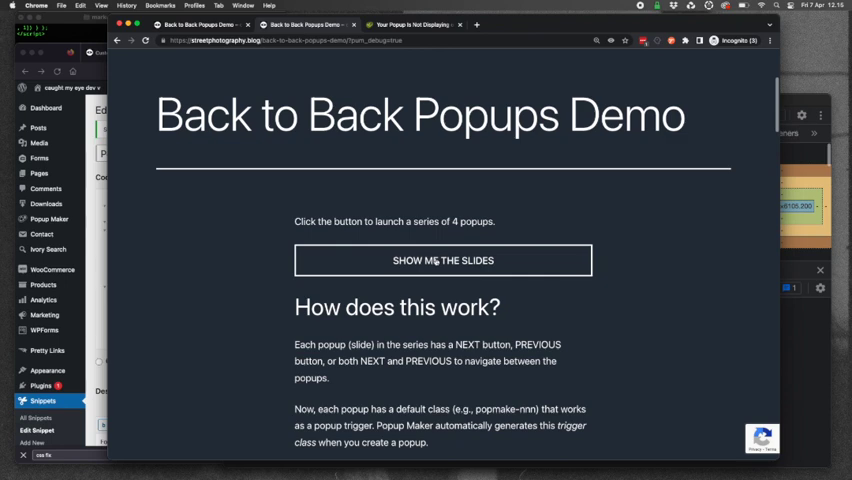
click(442, 260)
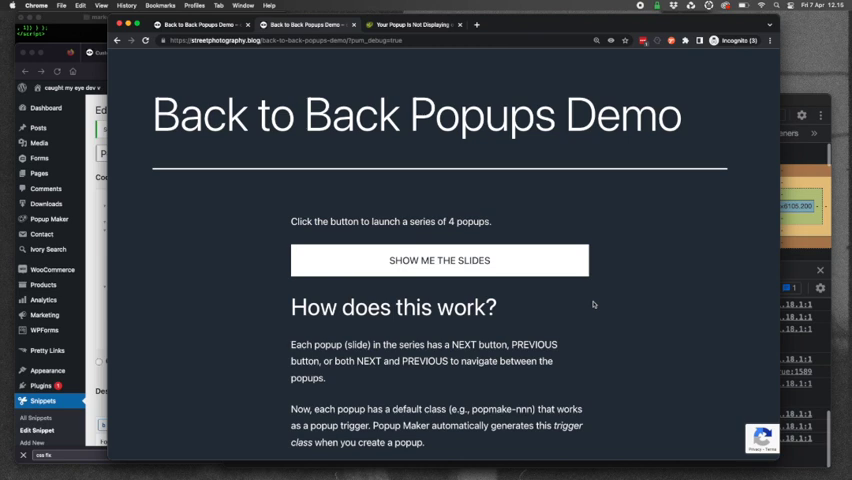
mouse_move(583, 183)
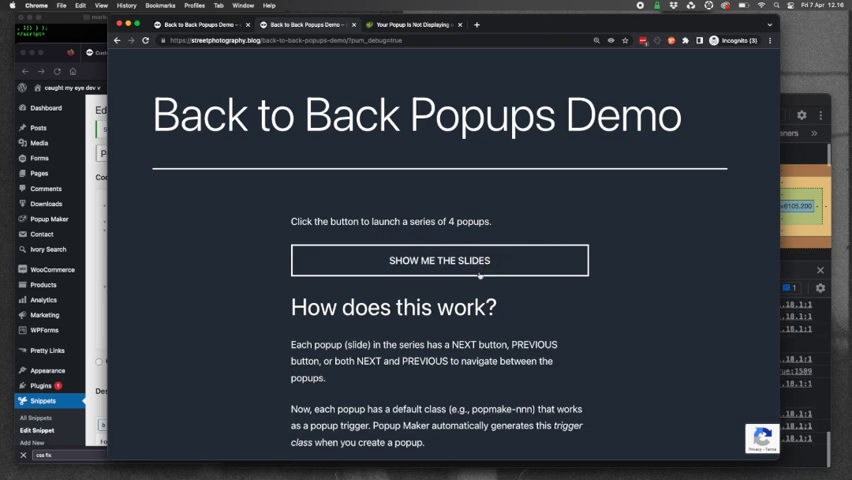
mouse_move(613, 209)
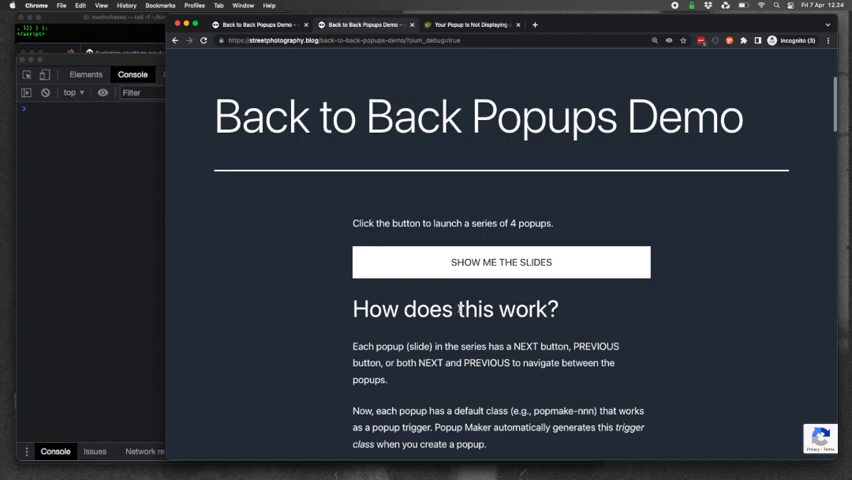
mouse_move(457, 309)
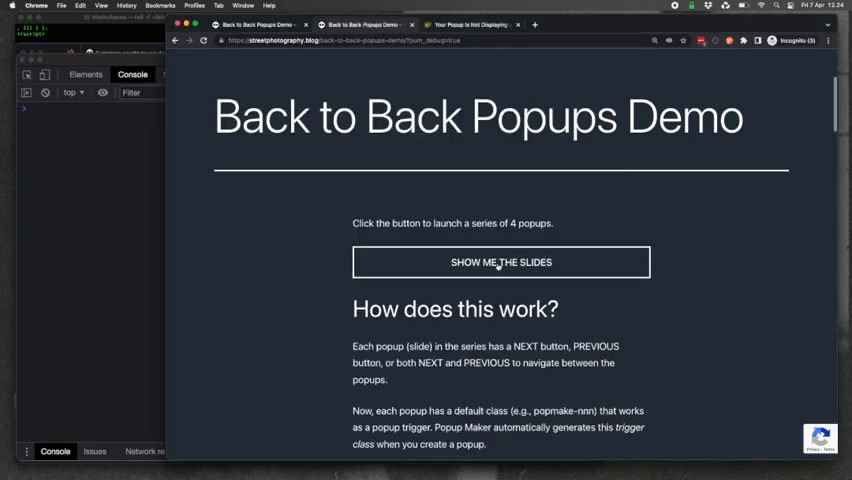
- With pum_debug on, launch the slides and advance from slide 1 to slide 2
click(501, 262)
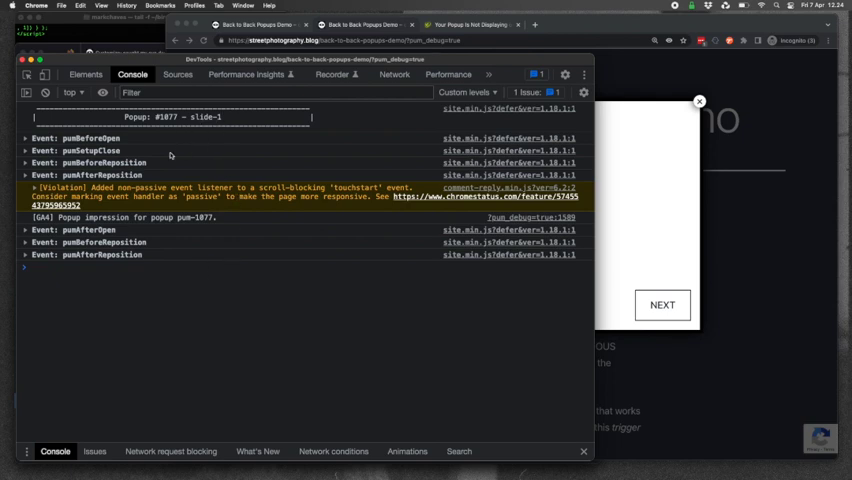
mouse_move(712, 320)
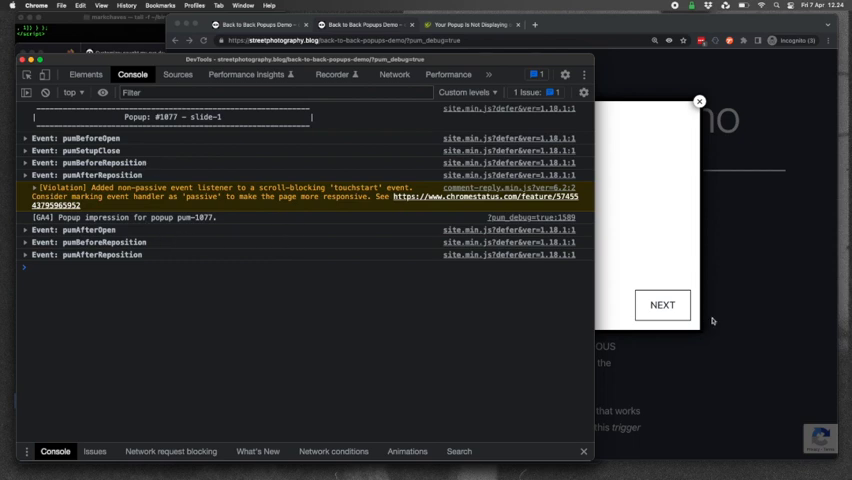
click(662, 305)
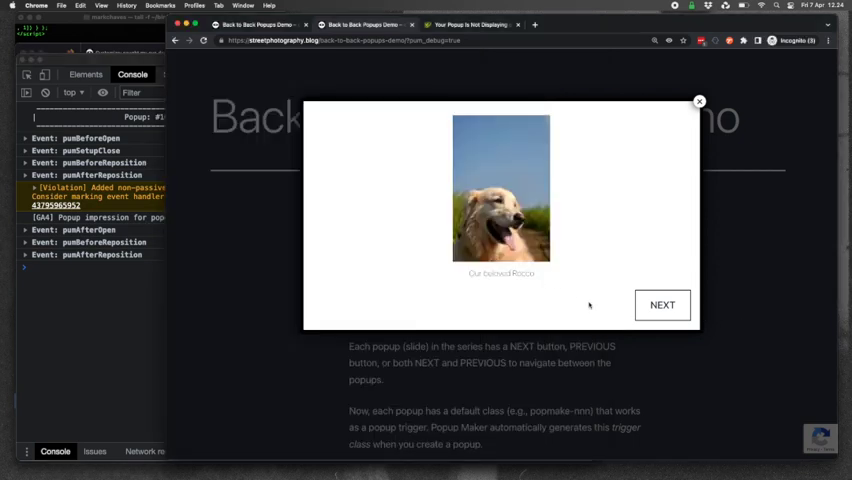
click(662, 305)
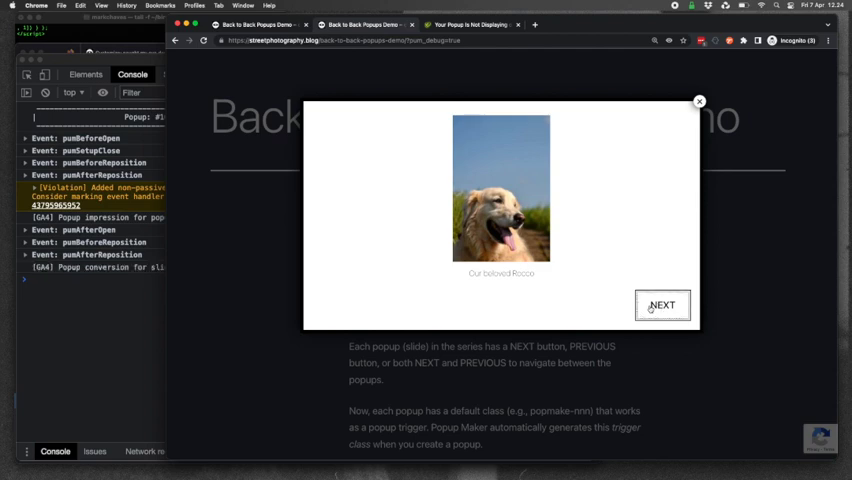
click(662, 304)
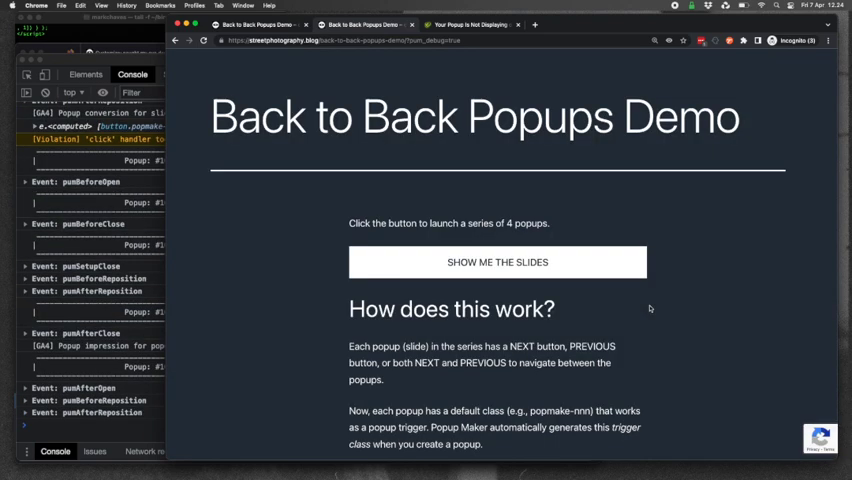
mouse_move(699, 305)
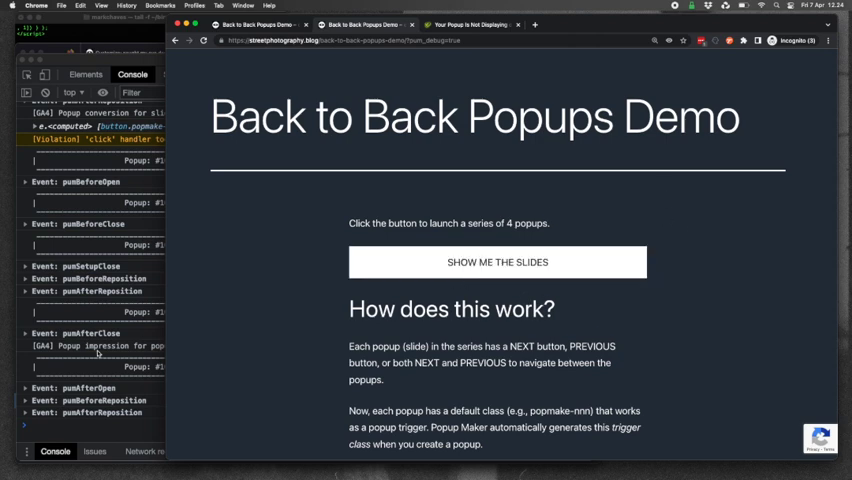
mouse_move(90, 432)
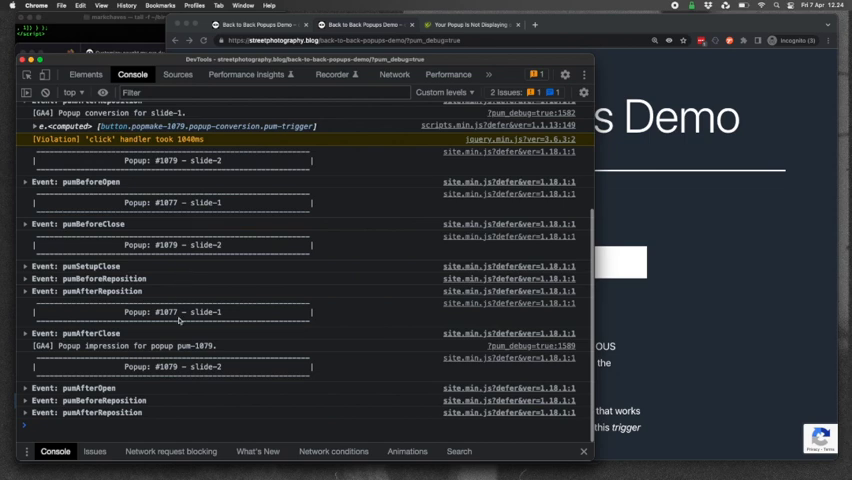
mouse_move(182, 373)
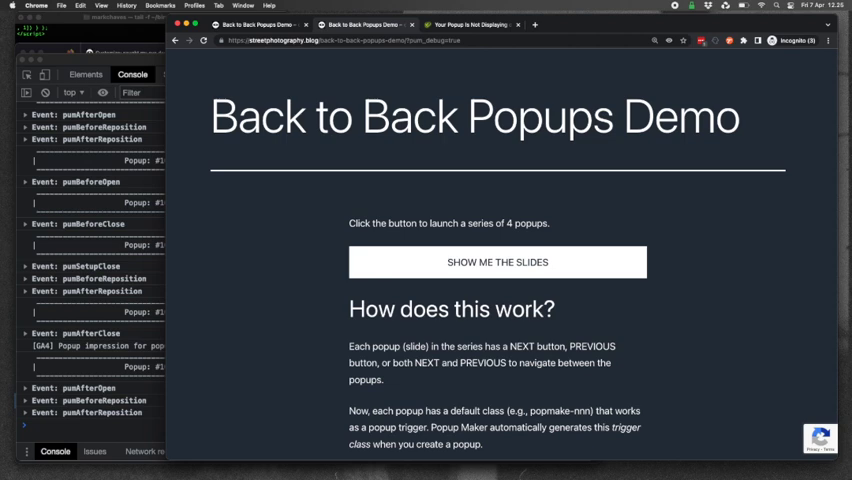
- Switch to the 'Your Popup Is Not Displaying' troubleshooting article
click(470, 24)
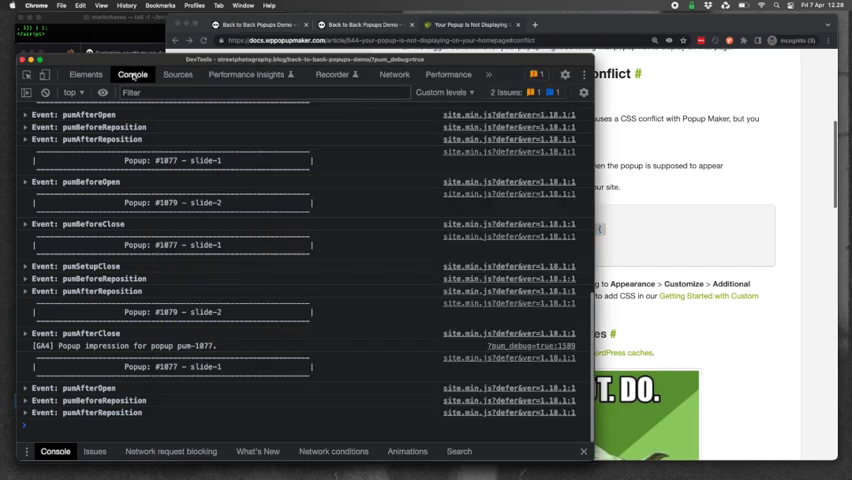
- Open the Elements panel and bring up editing options for the <head> element
click(85, 74)
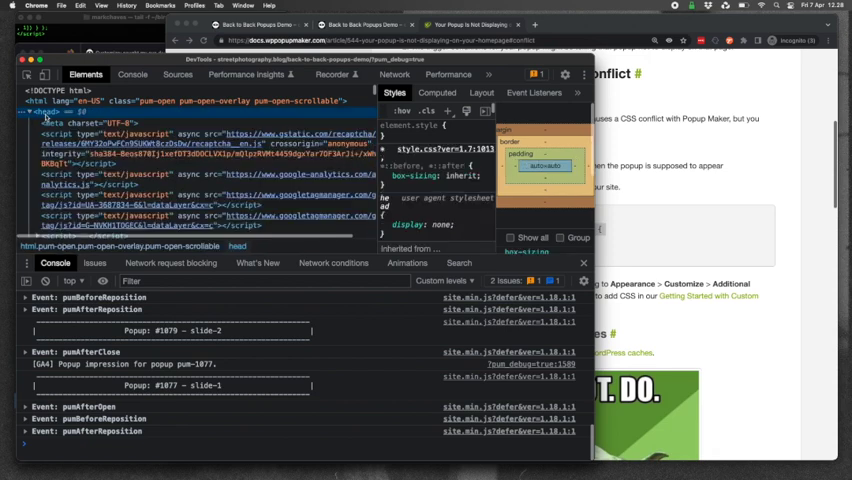
mouse_move(46, 117)
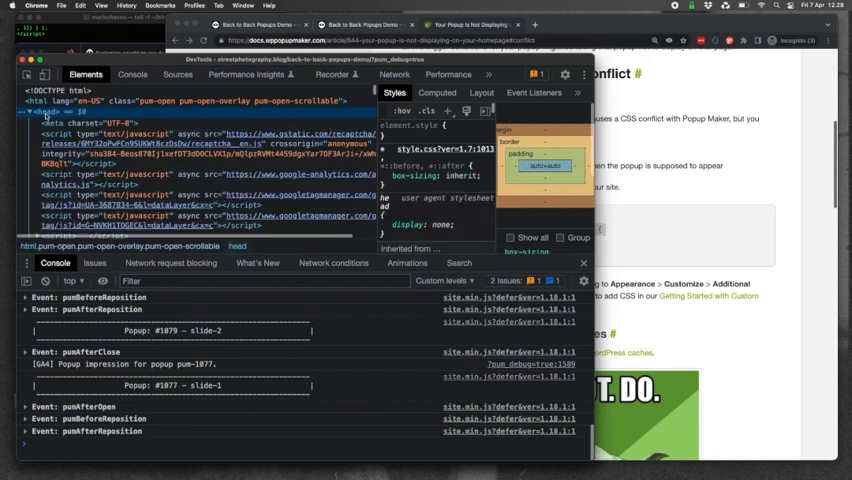
right_click(70, 112)
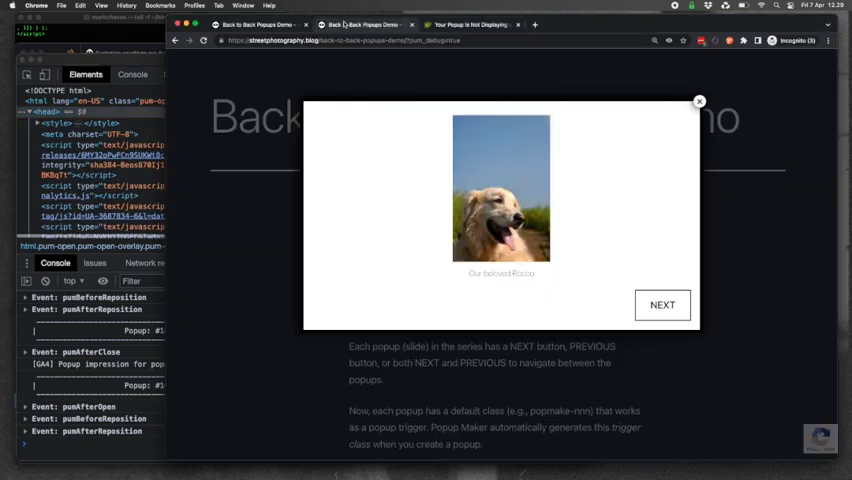
mouse_move(360, 53)
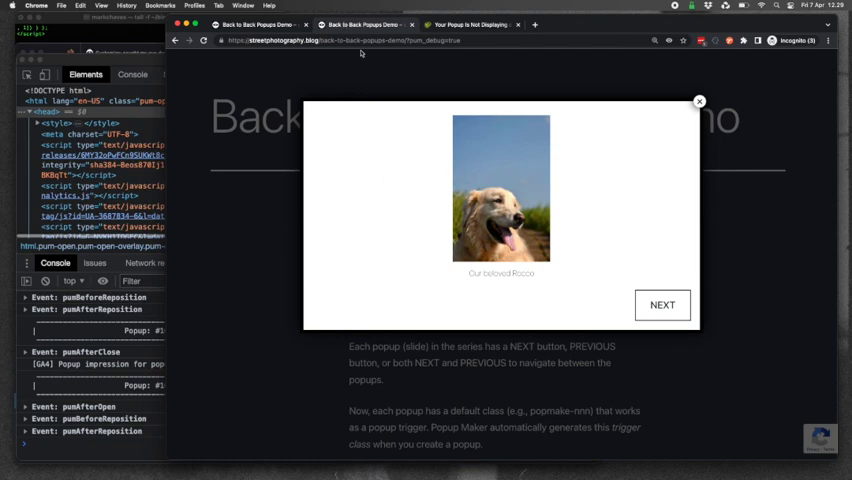
mouse_move(285, 139)
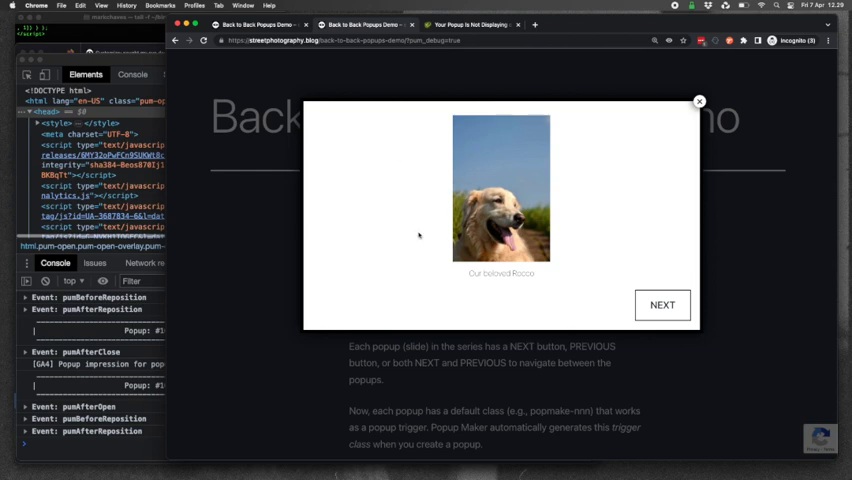
mouse_move(369, 303)
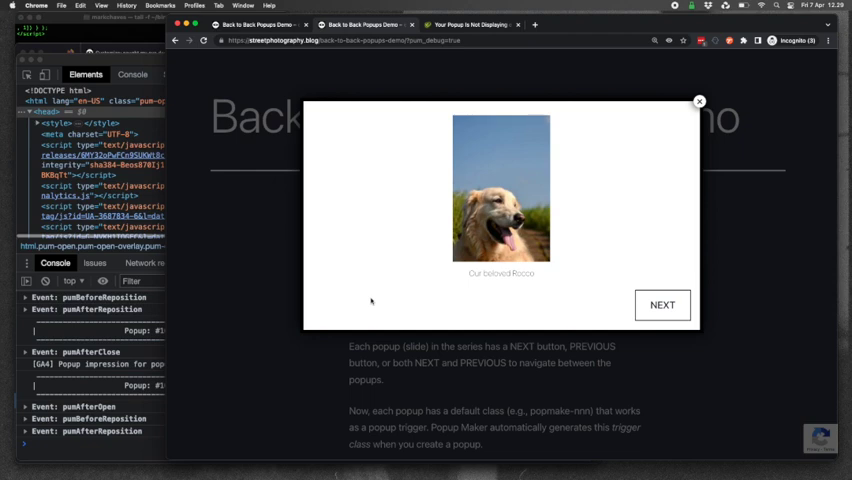
mouse_move(636, 306)
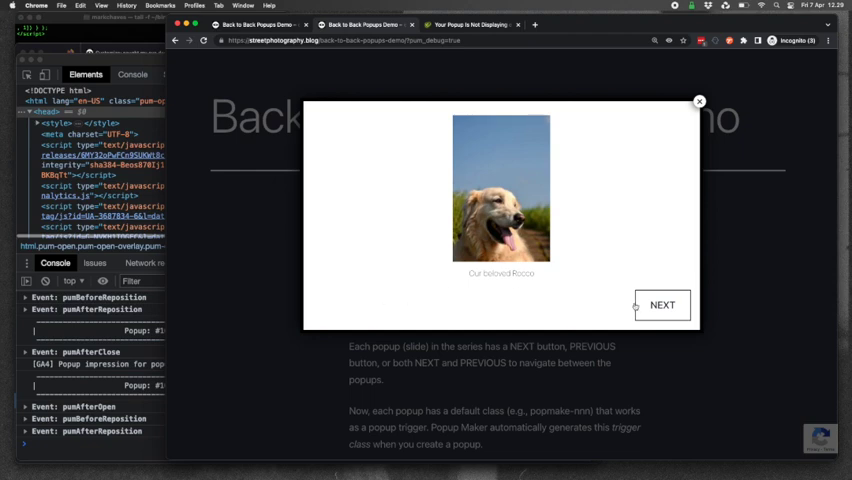
- Advance from the Rocco slide to the Millie slide, then go back one slide
click(662, 305)
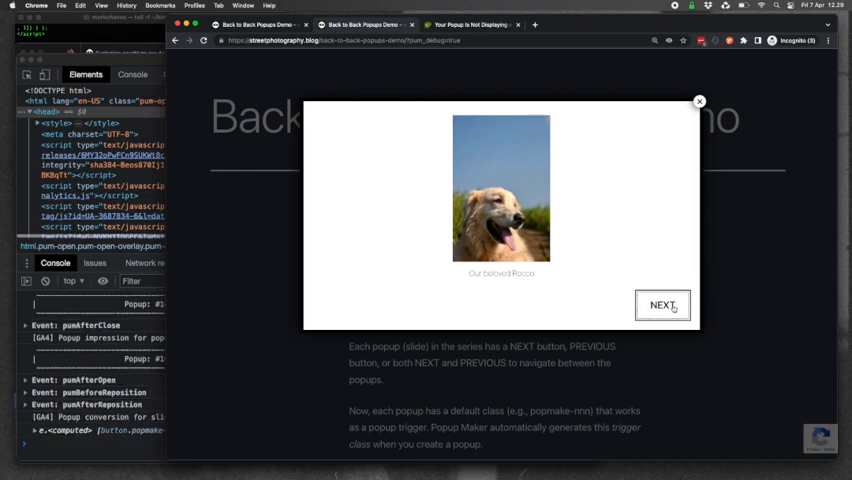
click(662, 305)
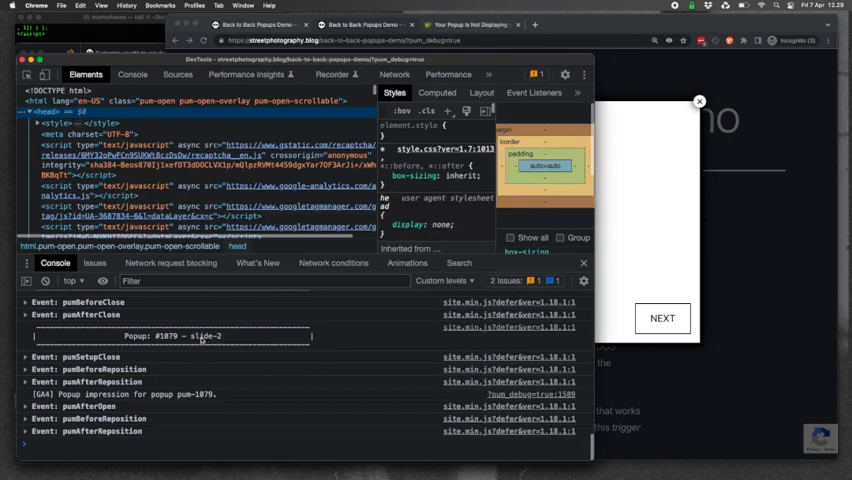
mouse_move(734, 237)
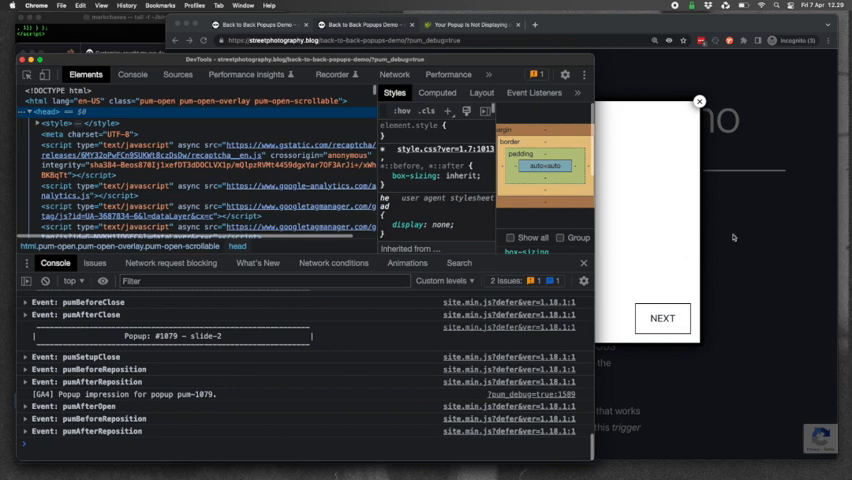
click(662, 318)
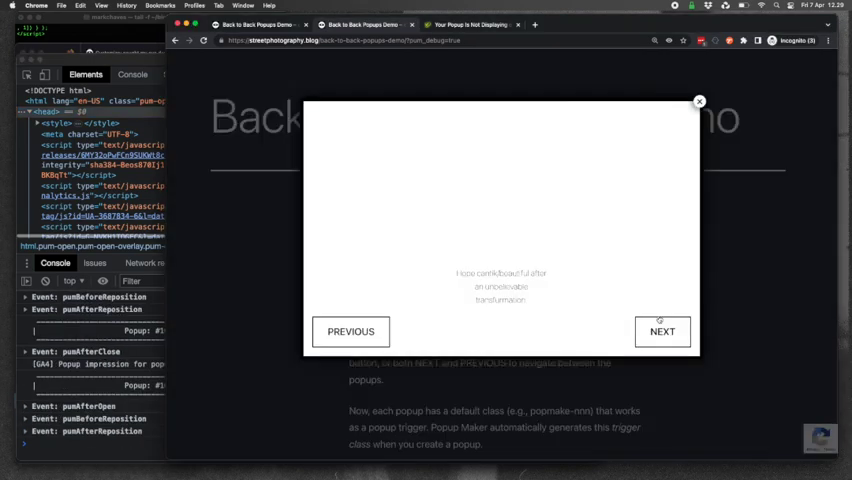
click(662, 331)
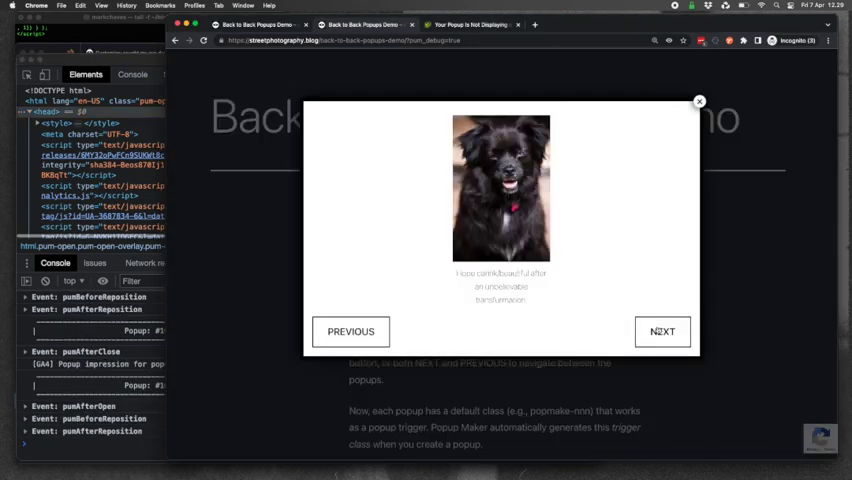
click(662, 331)
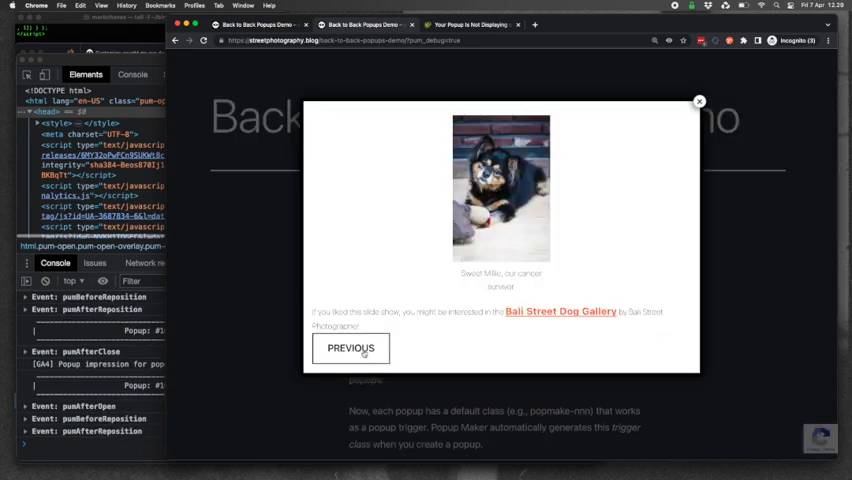
click(351, 348)
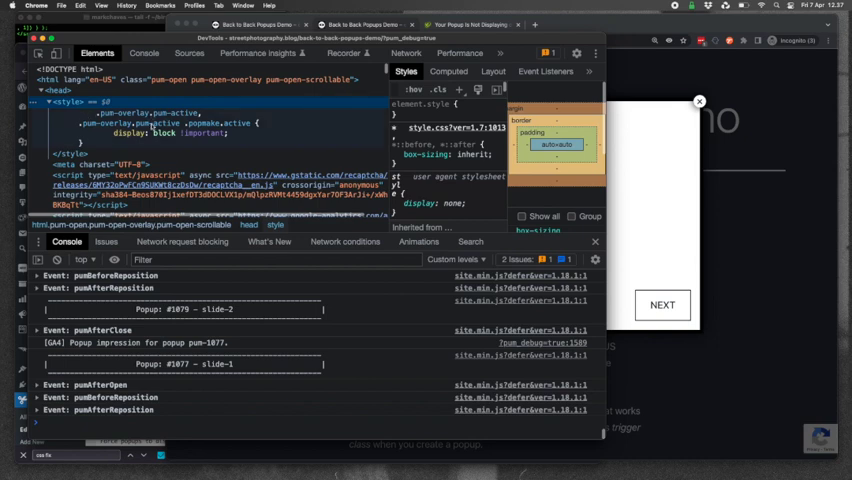
mouse_move(150, 126)
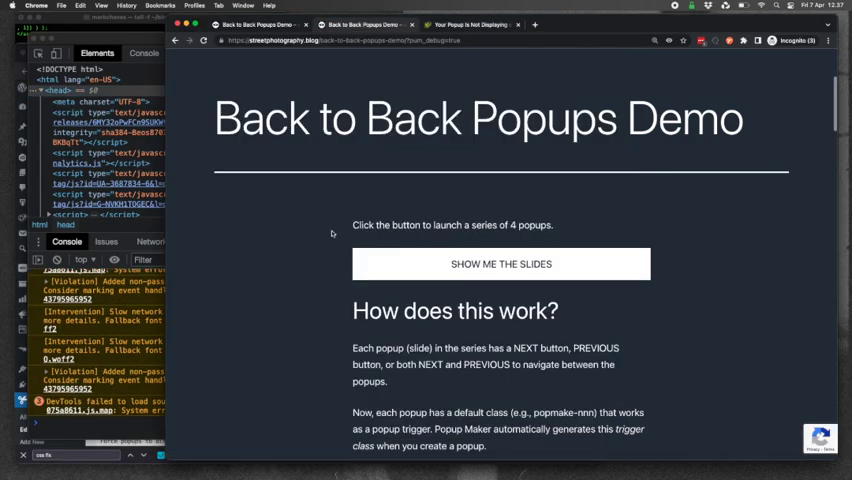
- Launch the slide popups, close the first slide, and launch the series again
click(500, 264)
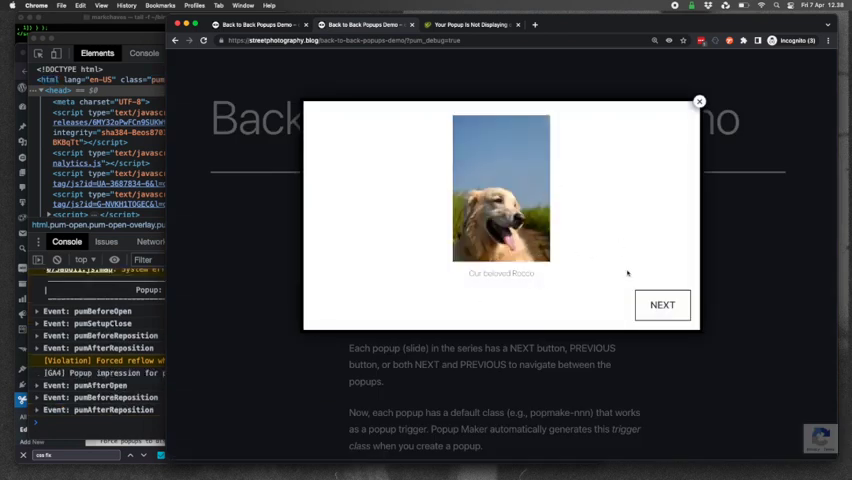
click(699, 101)
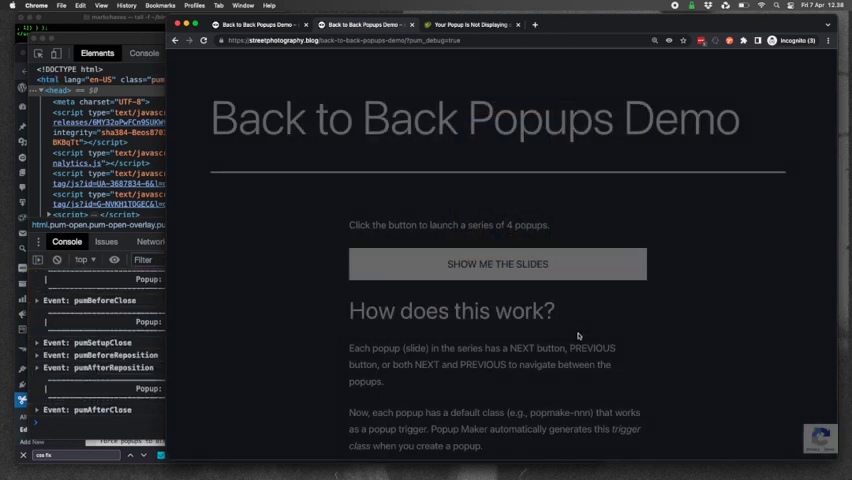
click(498, 264)
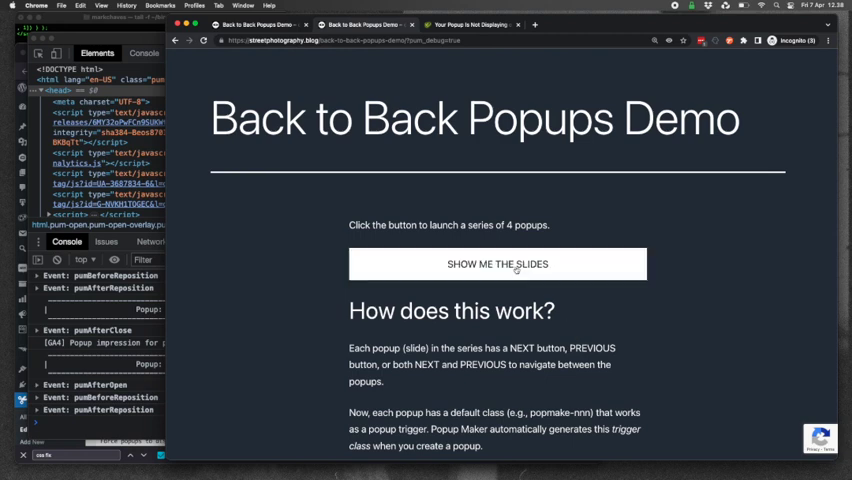
click(497, 264)
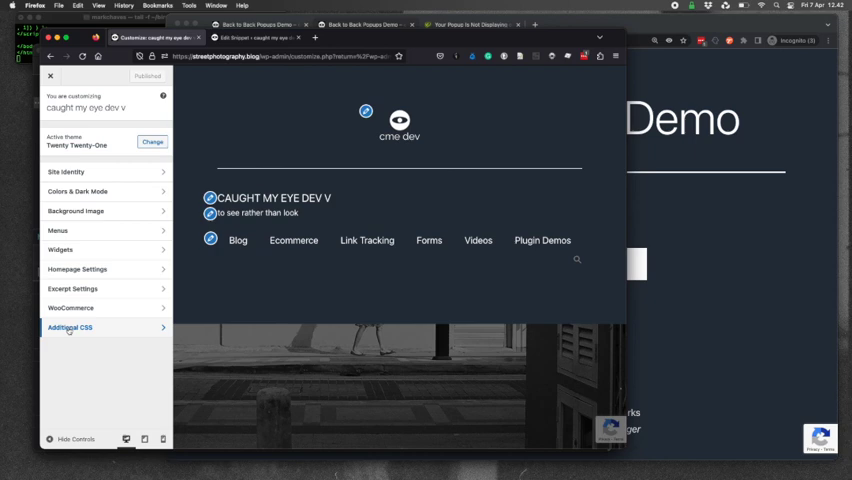
- Open Additional CSS in the WordPress Customizer and view its Snippets notice
click(69, 328)
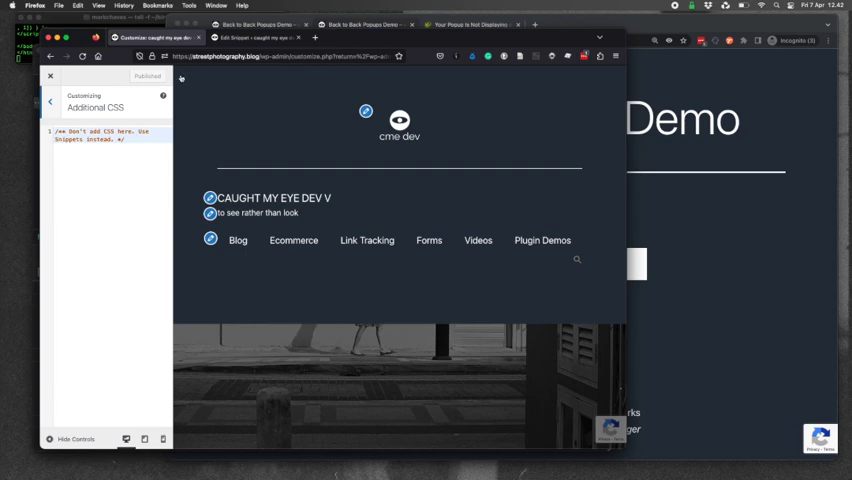
click(255, 37)
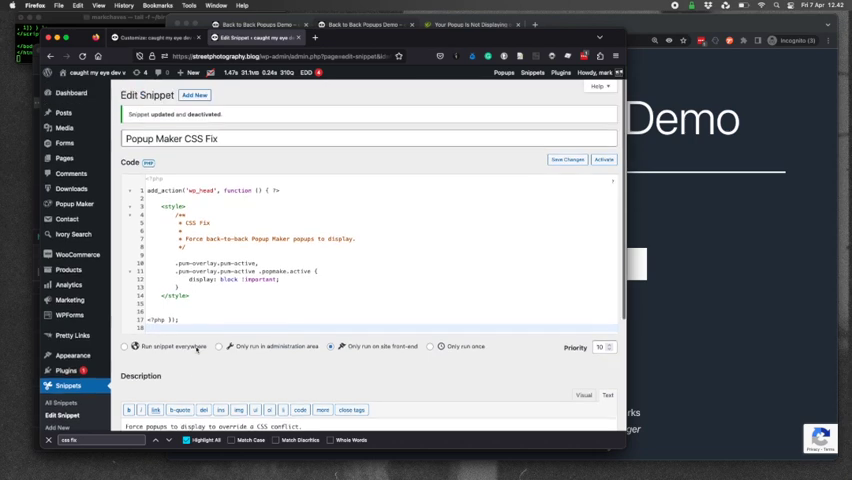
- Scroll the 'Popup Maker CSS Fix' snippet page and activate it for the front-end
scroll(down, 3)
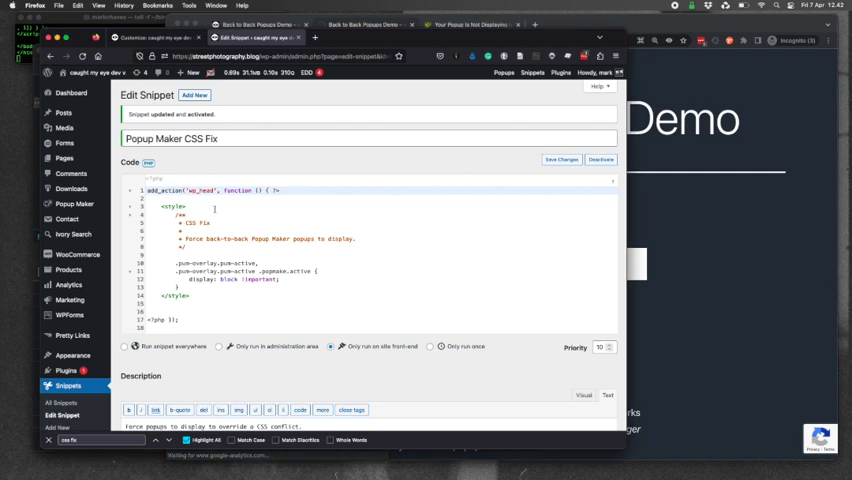
mouse_move(255, 161)
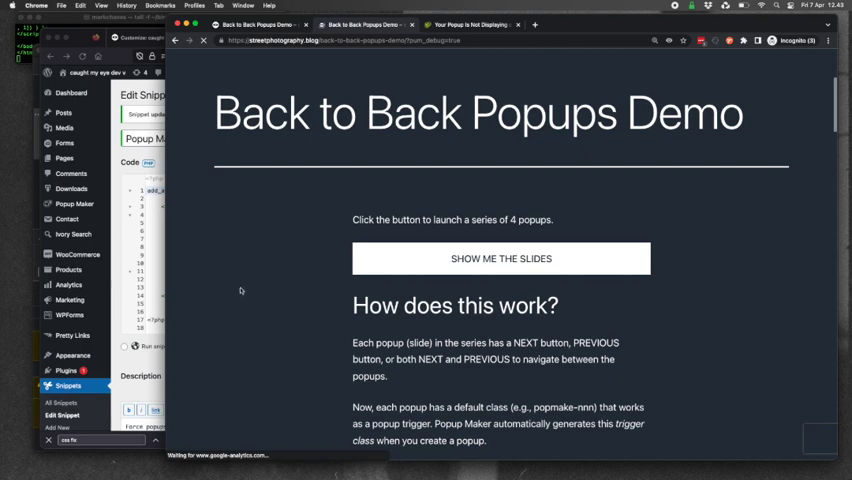
- On the reloaded demo page, launch the slides and advance to slide 2
scroll(down, 3)
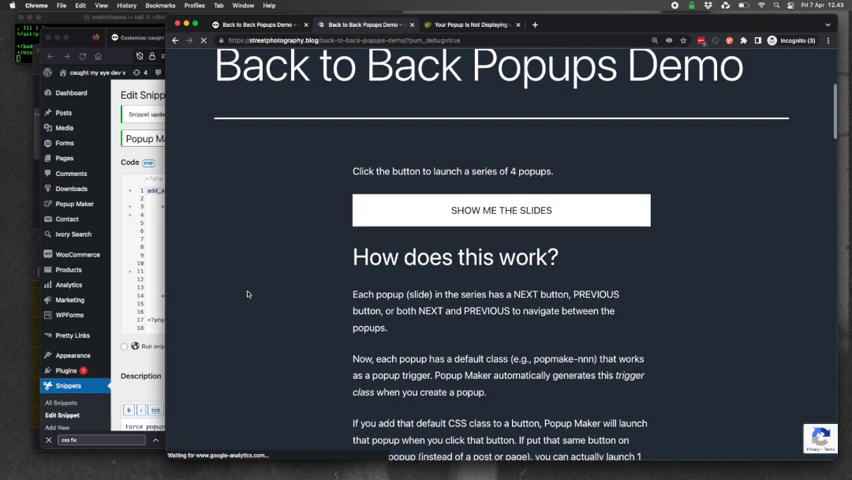
mouse_move(324, 257)
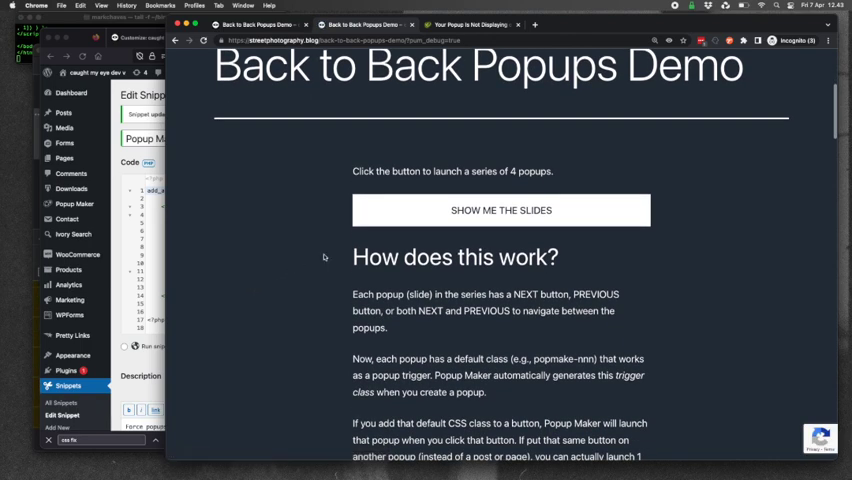
click(501, 210)
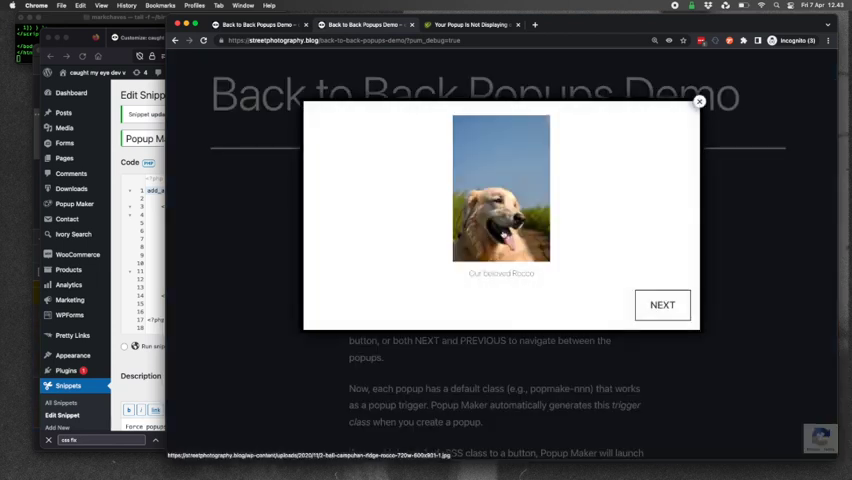
click(662, 305)
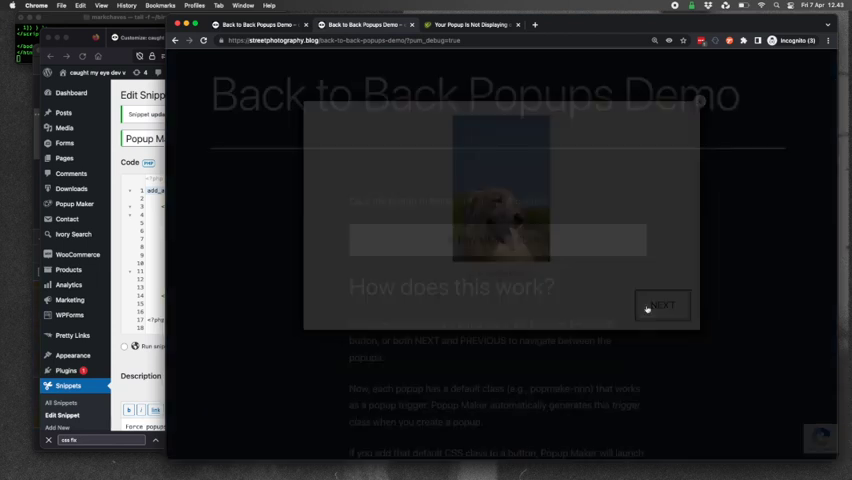
click(661, 305)
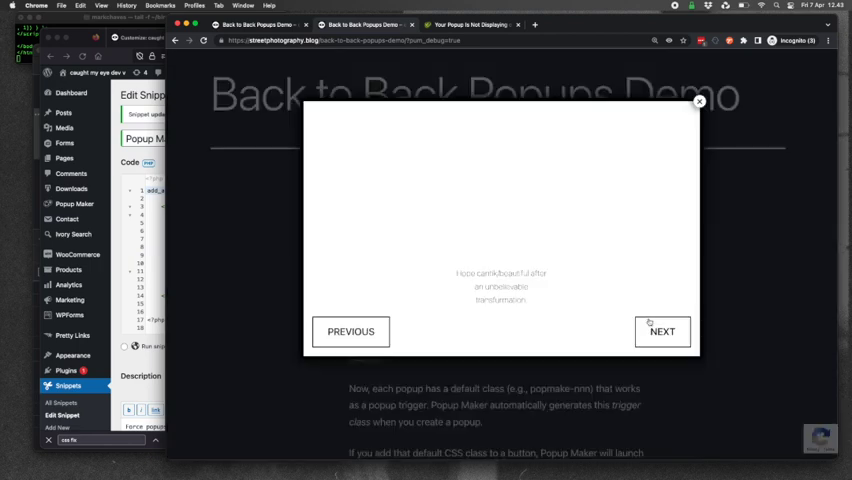